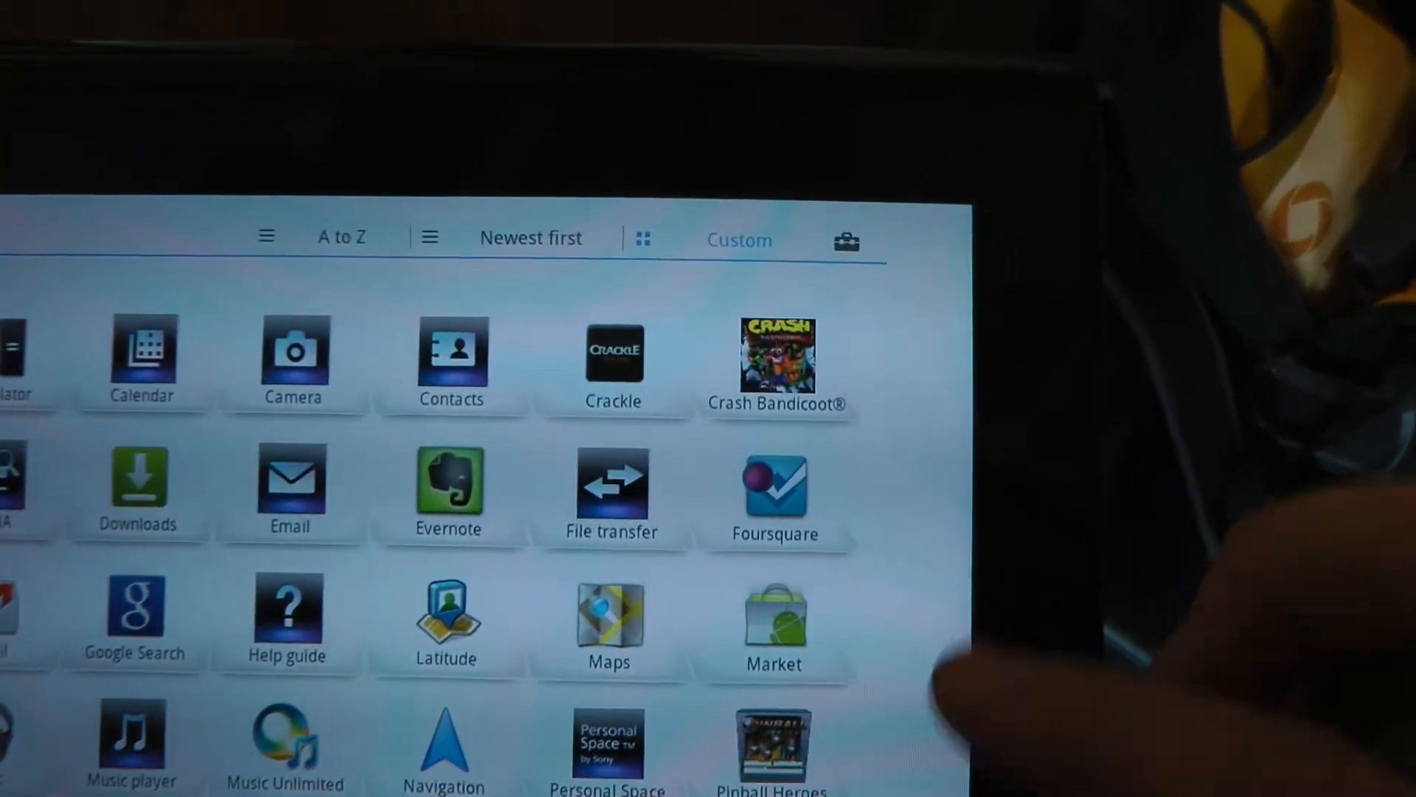
Launch Crash Bandicoot from the app drawer, reaching its saved-progress / New Game dialog
click(775, 357)
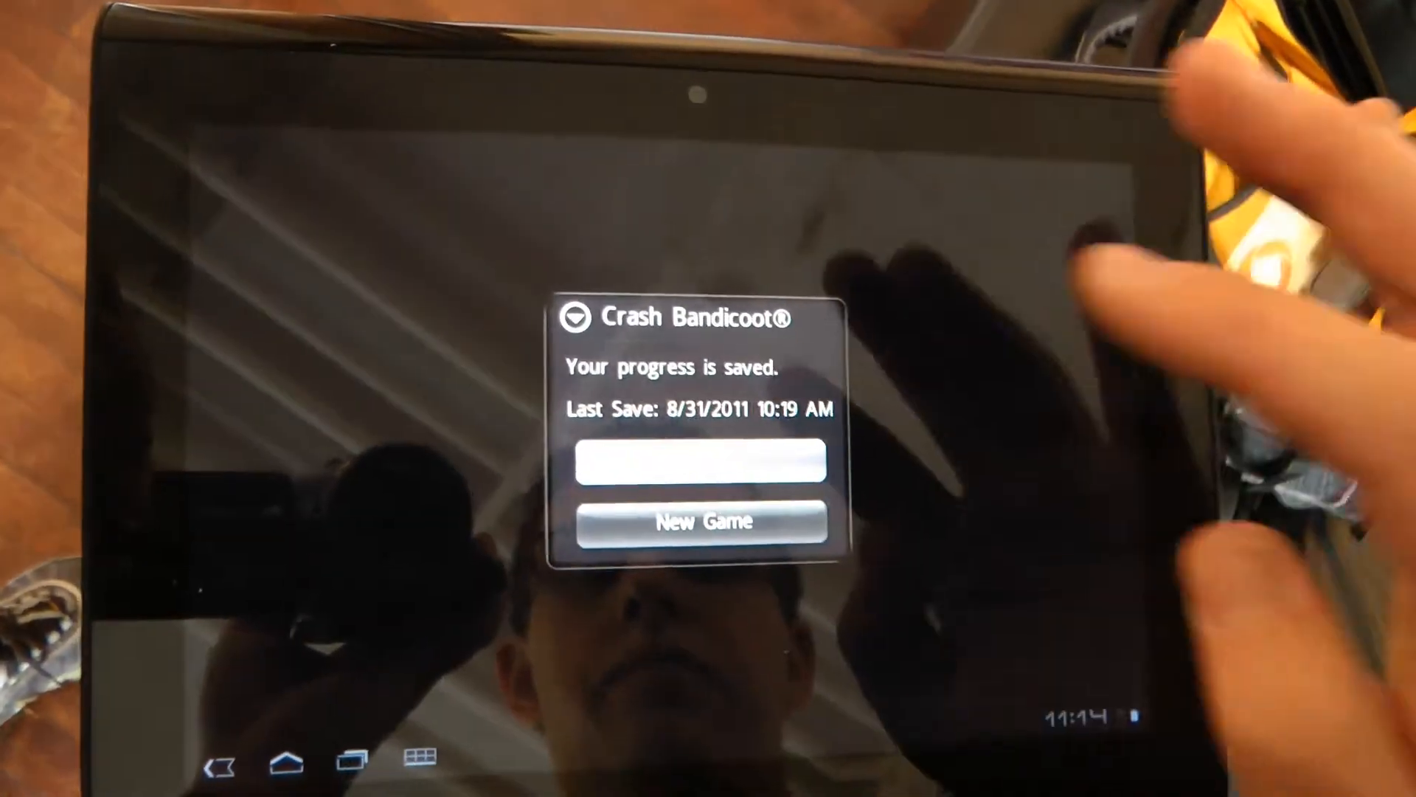